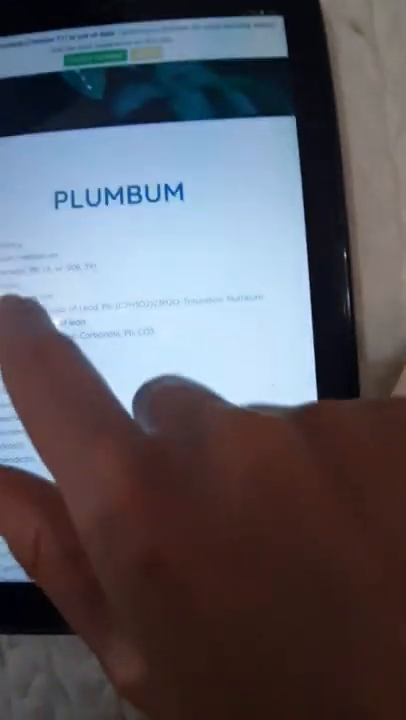
pyautogui.scroll(-3)
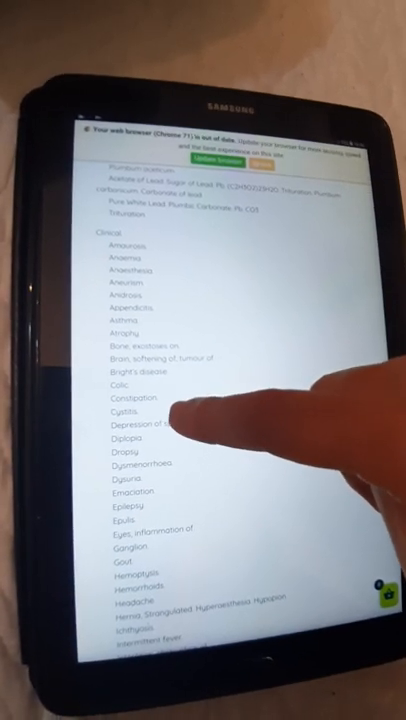
pyautogui.scroll(-3)
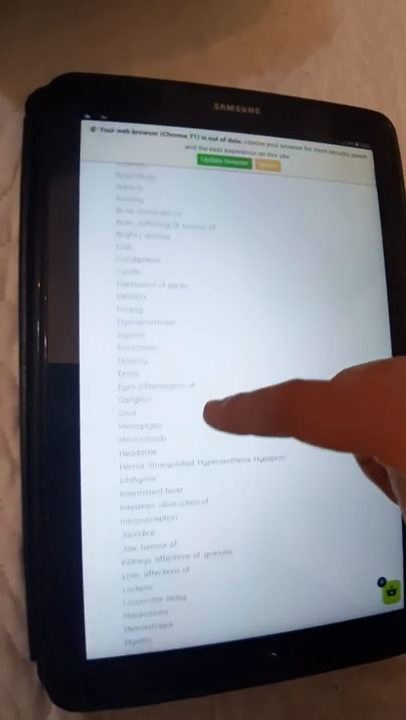
pyautogui.scroll(-3)
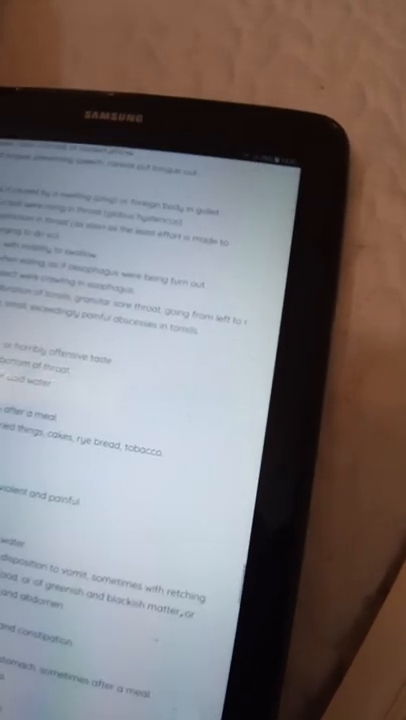
pyautogui.scroll(-3)
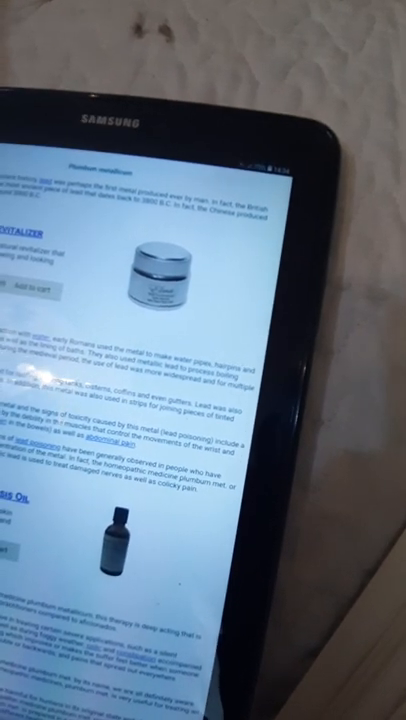
pyautogui.scroll(-3)
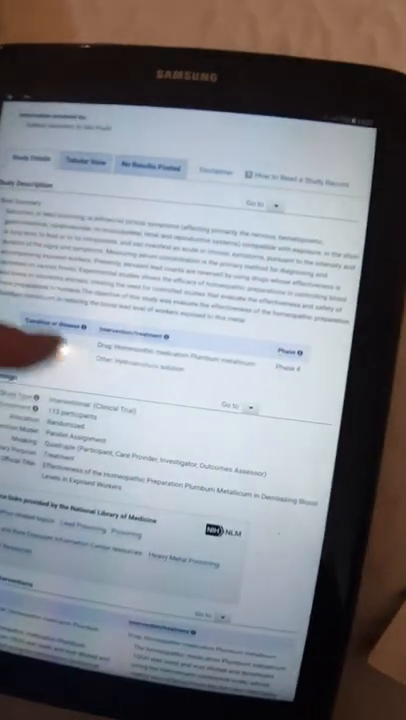
pyautogui.scroll(-3)
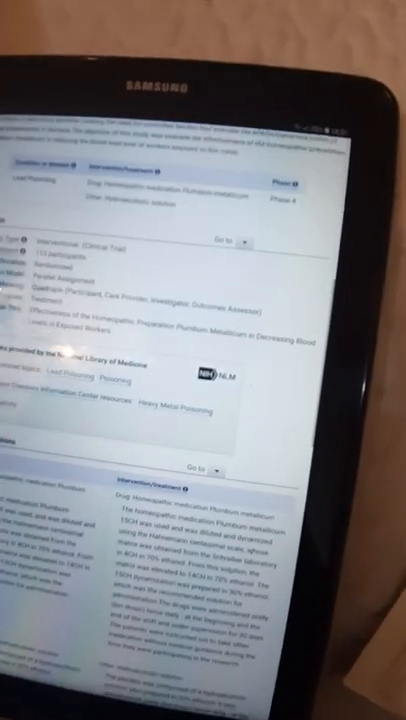
pyautogui.scroll(-3)
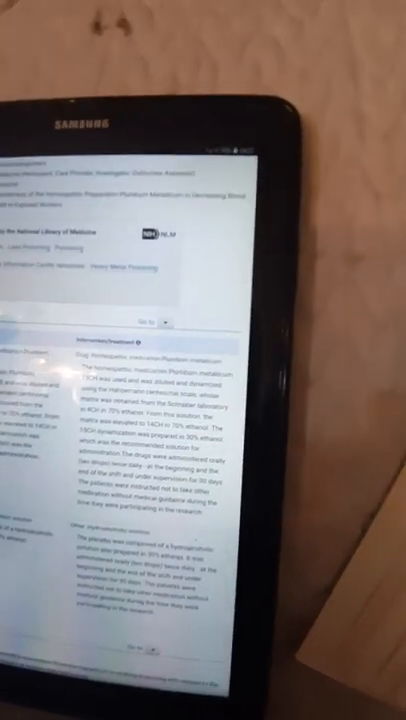
pyautogui.scroll(-3)
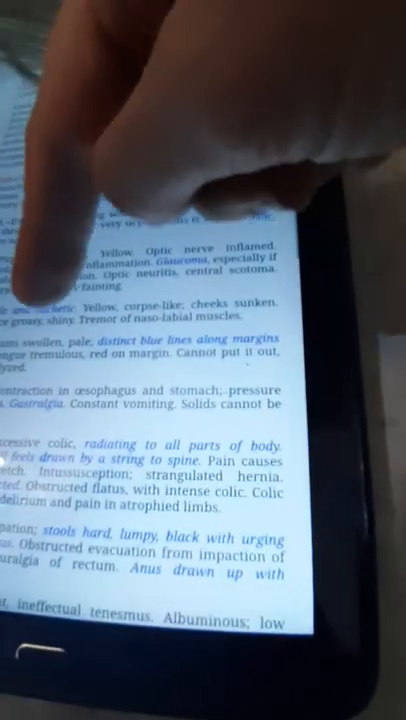
pyautogui.scroll(-3)
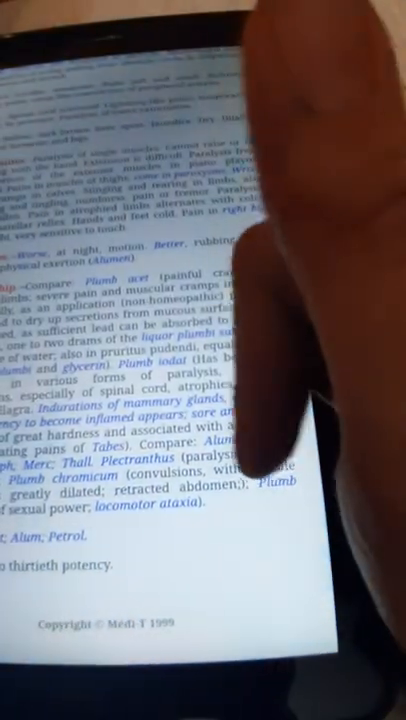
pyautogui.scroll(-3)
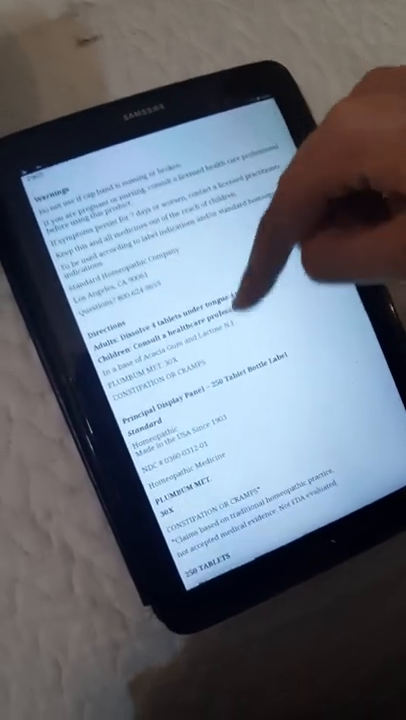
pyautogui.scroll(-3)
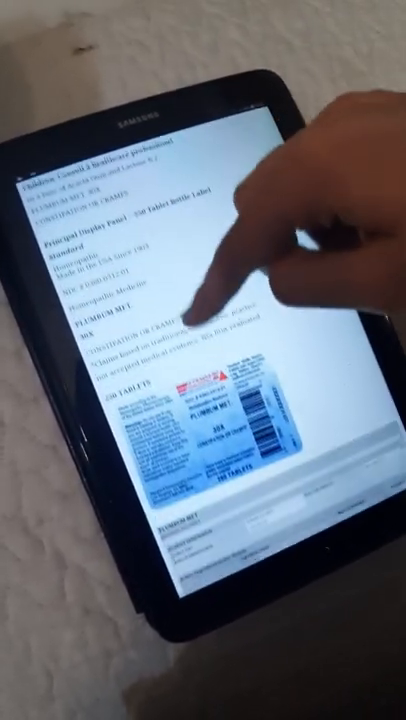